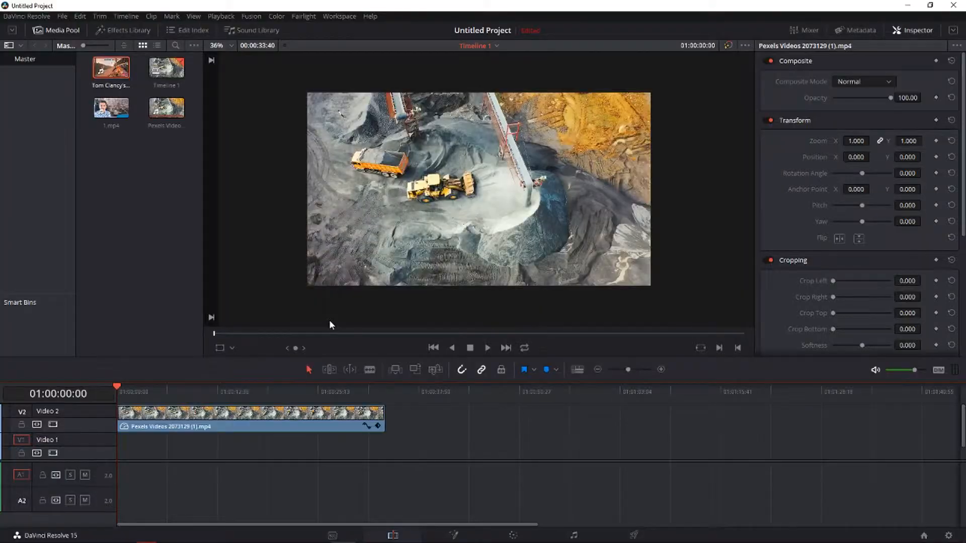
Review the quarry clip, then set its Change Clip Speed value to 50.00% and apply
{"action": "left_click", "coordinate": [486, 349]}
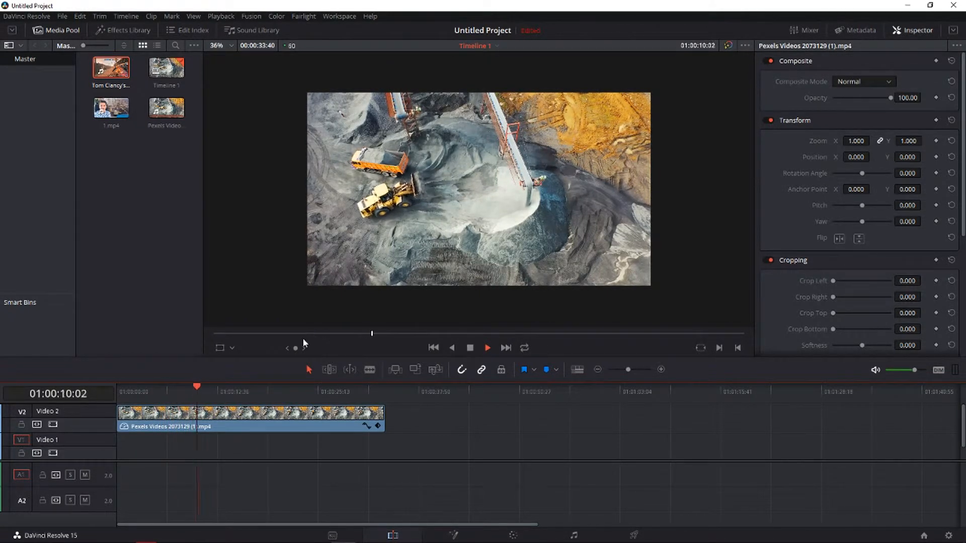
{"action": "left_click", "coordinate": [235, 389]}
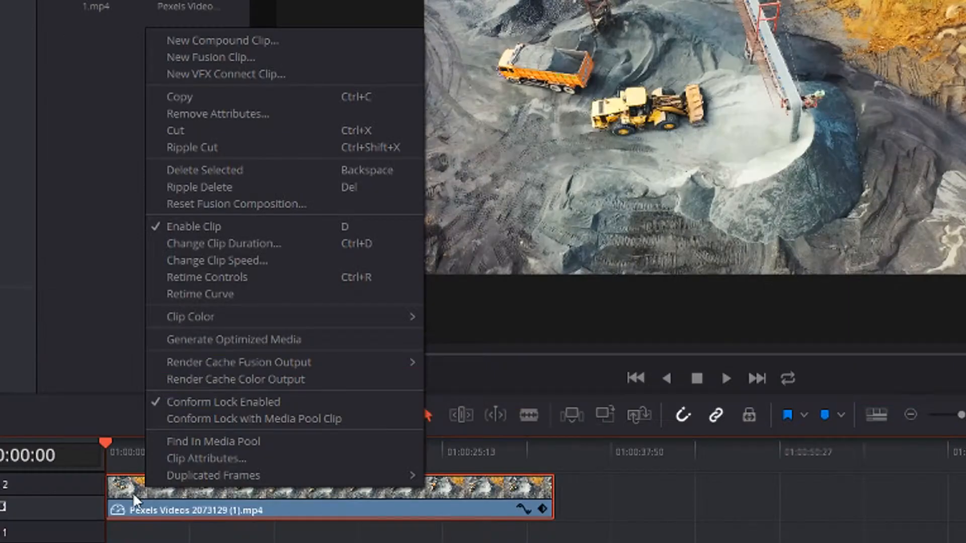
{"action": "mouse_move", "coordinate": [248, 246]}
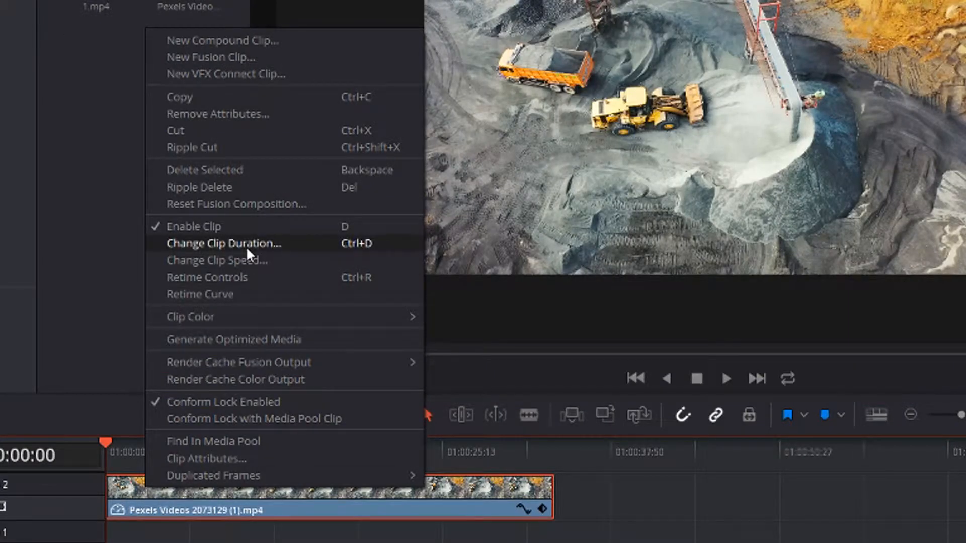
{"action": "left_click", "coordinate": [215, 259]}
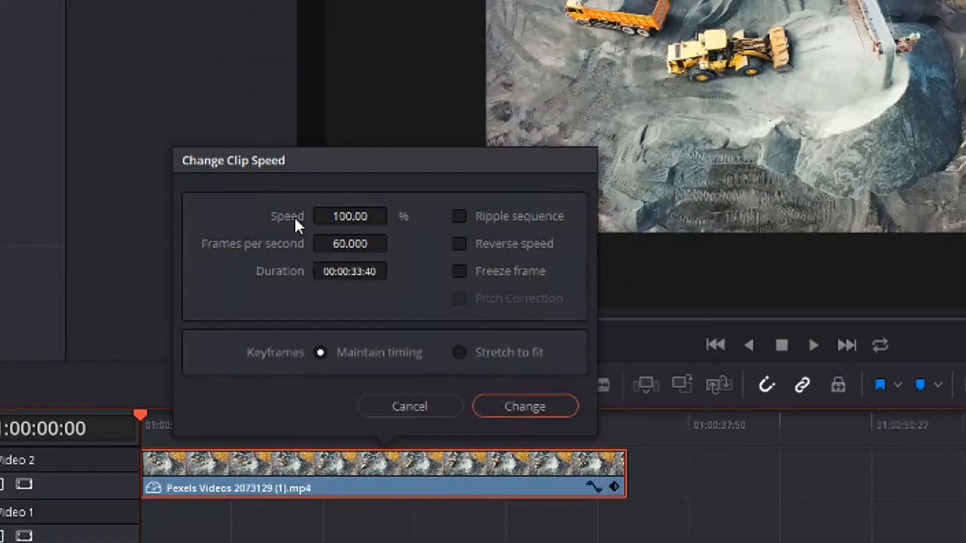
{"action": "type", "text": "89.00"}
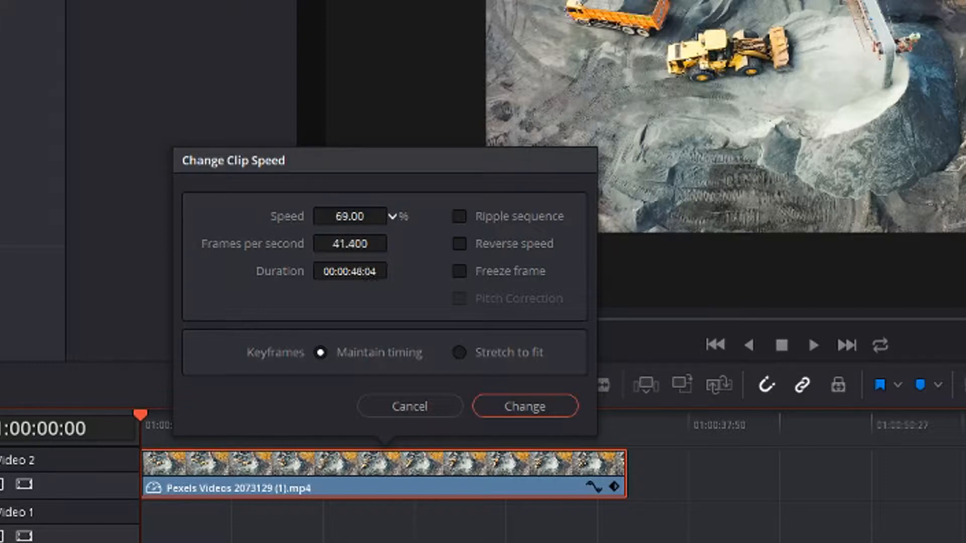
{"action": "type", "text": "50.00"}
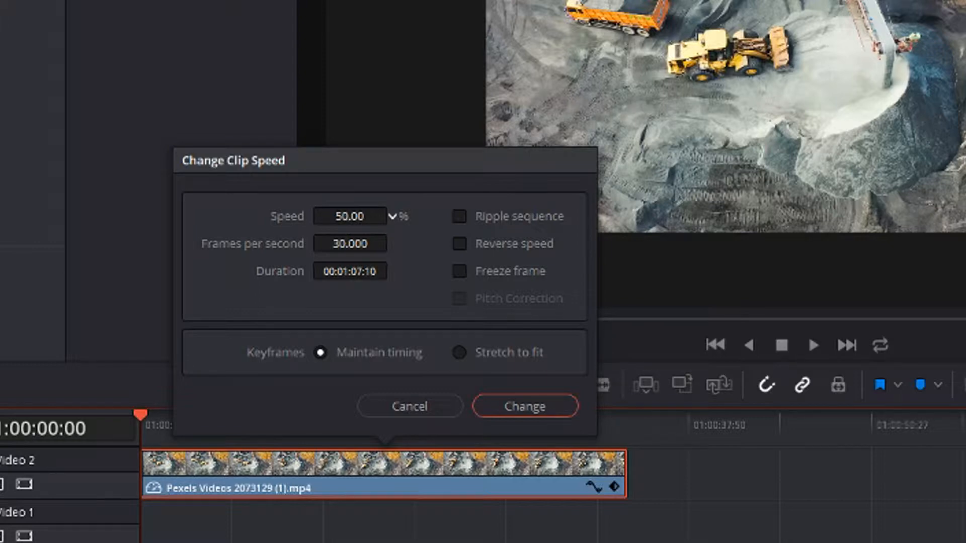
{"action": "left_click", "coordinate": [524, 407]}
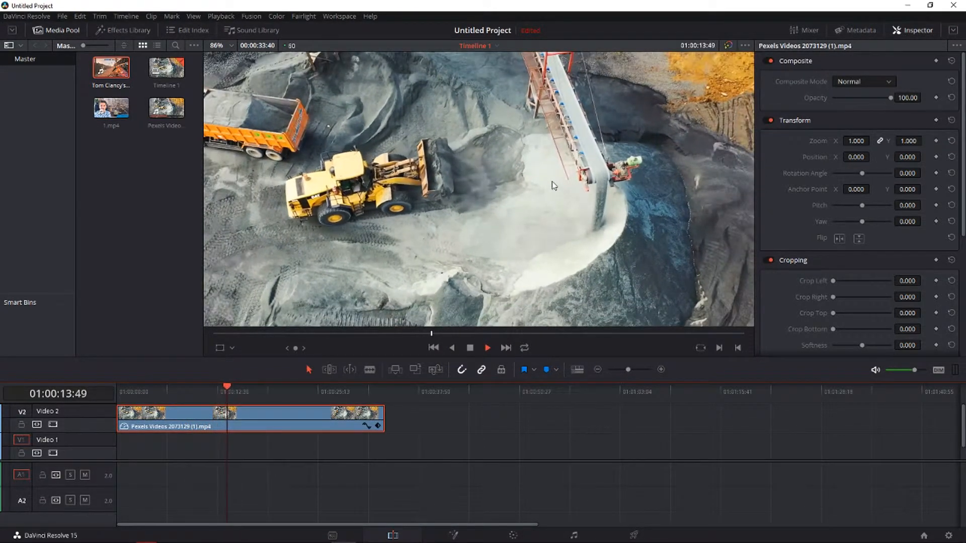
{"action": "left_click", "coordinate": [242, 387]}
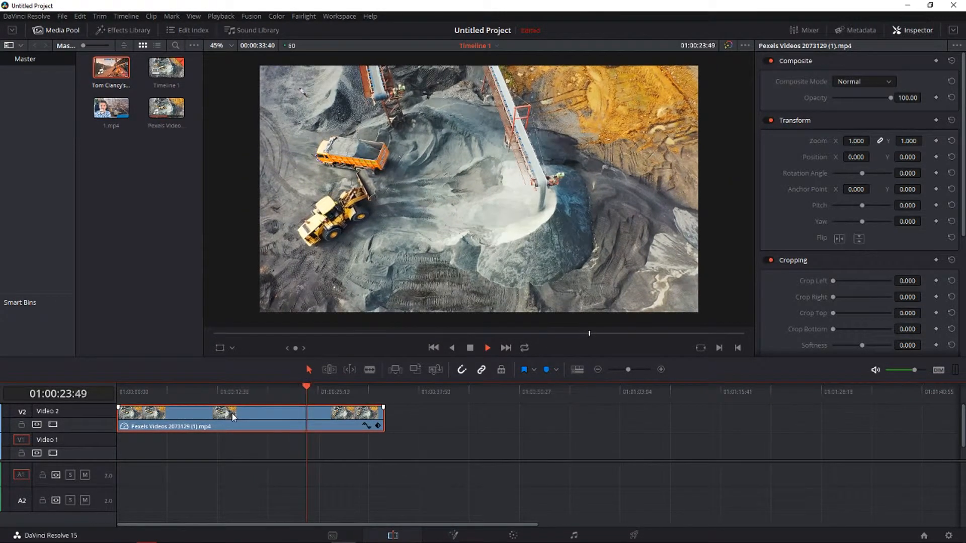
Enable Retime Controls on the quarry clip from its context menu
{"action": "right_click", "coordinate": [232, 417]}
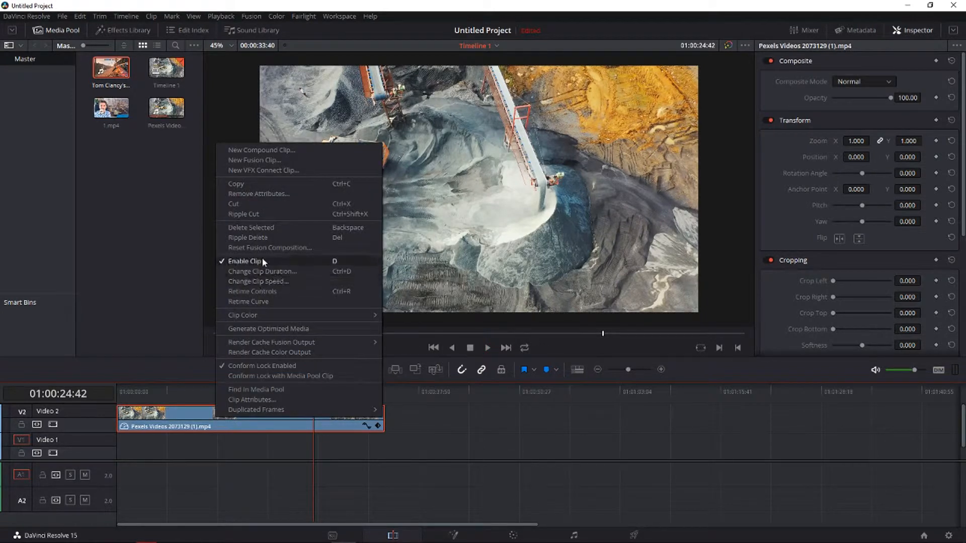
{"action": "left_click", "coordinate": [257, 282]}
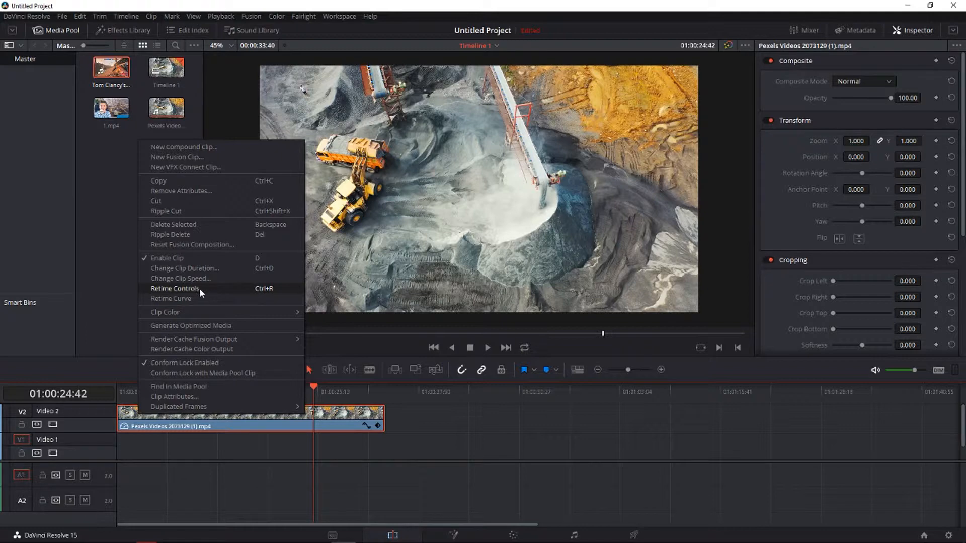
{"action": "left_click", "coordinate": [209, 295]}
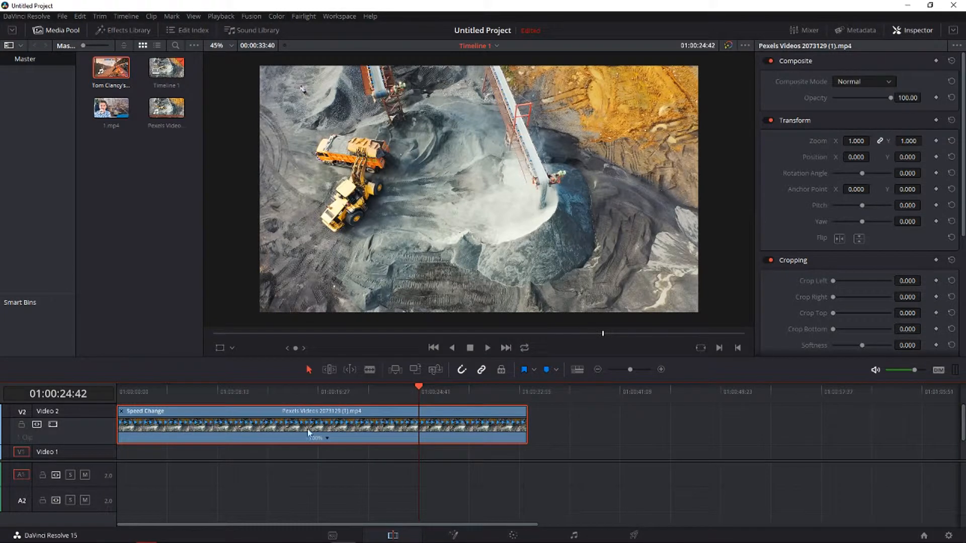
Bring up the clip's speed dropdown to add a speed point at the playhead
{"action": "right_click", "coordinate": [326, 439]}
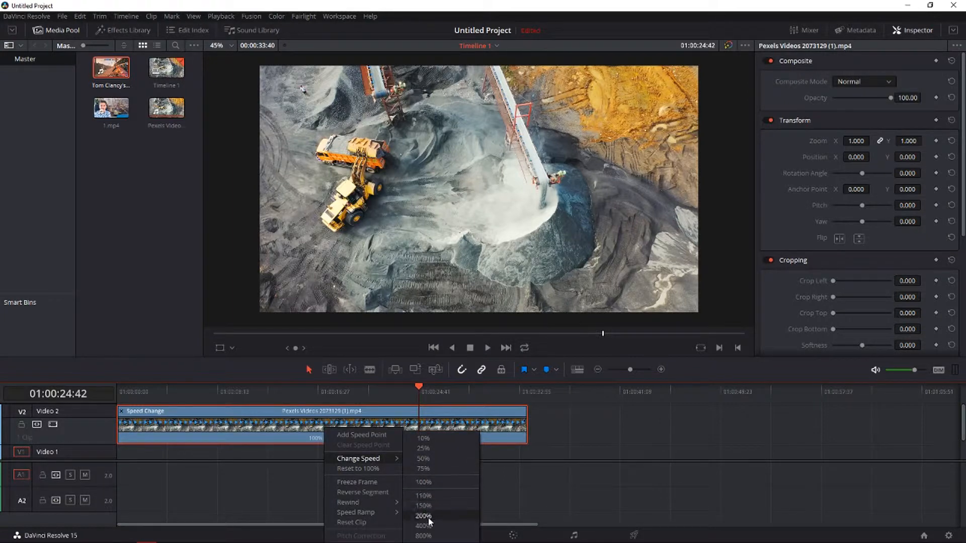
{"action": "mouse_move", "coordinate": [411, 470]}
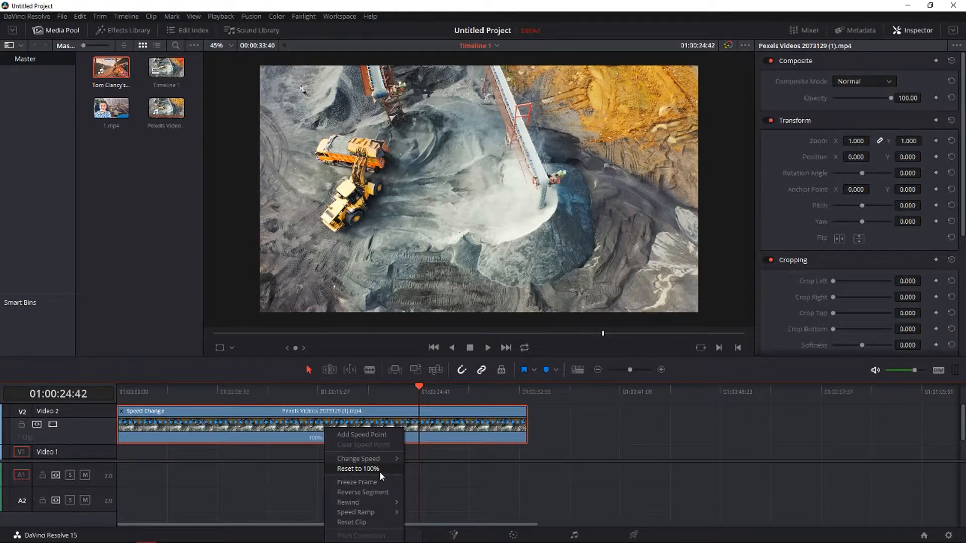
{"action": "mouse_move", "coordinate": [355, 512]}
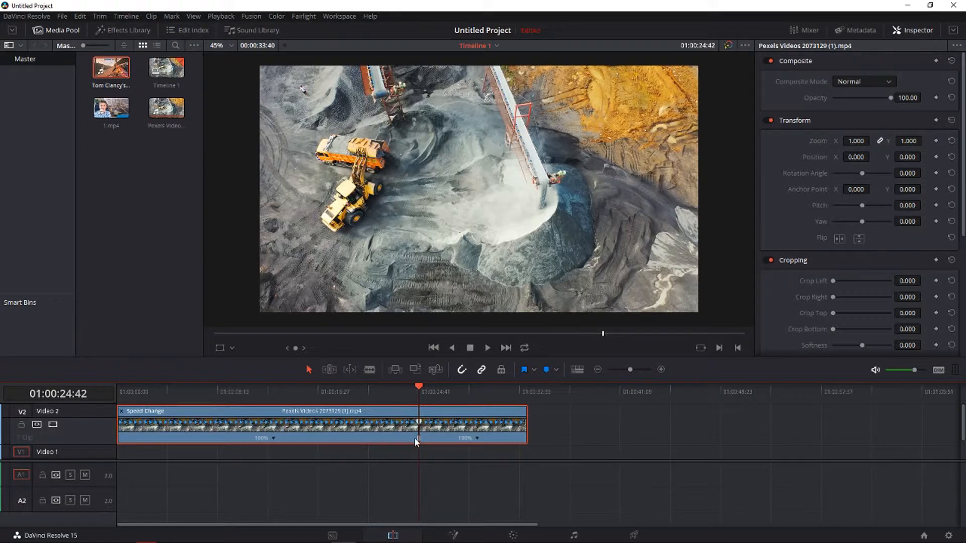
Position the first speed point near the first third of the clip
{"action": "left_click_drag", "start_coordinate": [416, 438], "coordinate": [350, 438]}
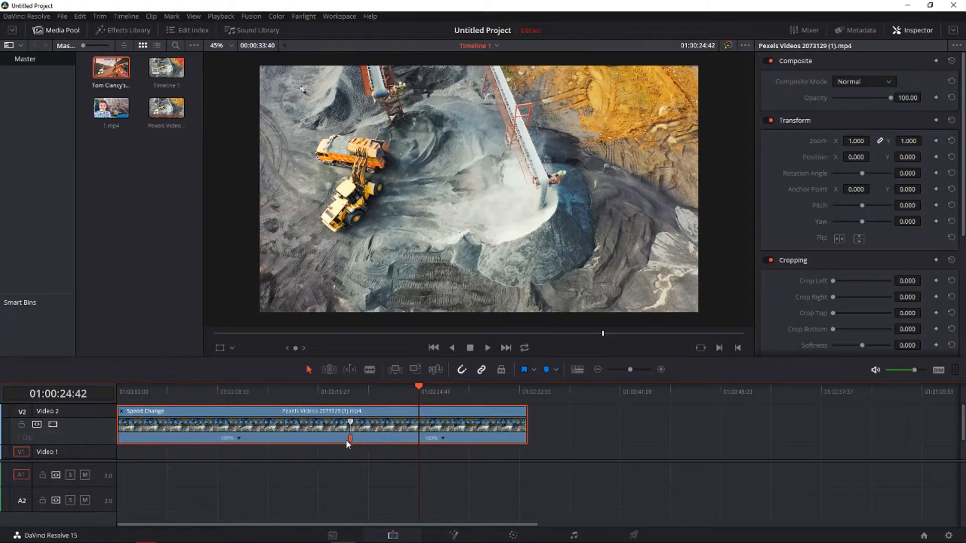
{"action": "left_click_drag", "start_coordinate": [350, 438], "coordinate": [259, 439]}
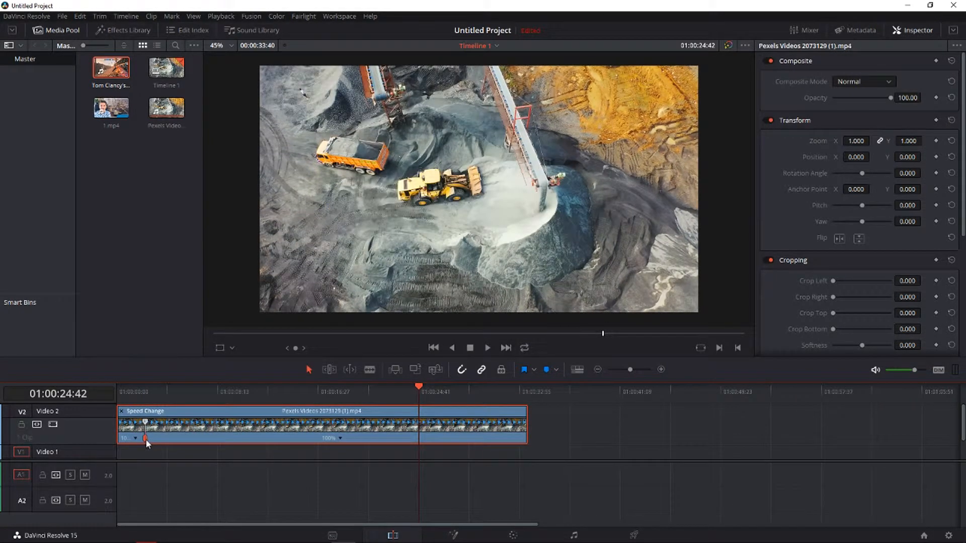
{"action": "left_click_drag", "start_coordinate": [145, 437], "coordinate": [190, 438]}
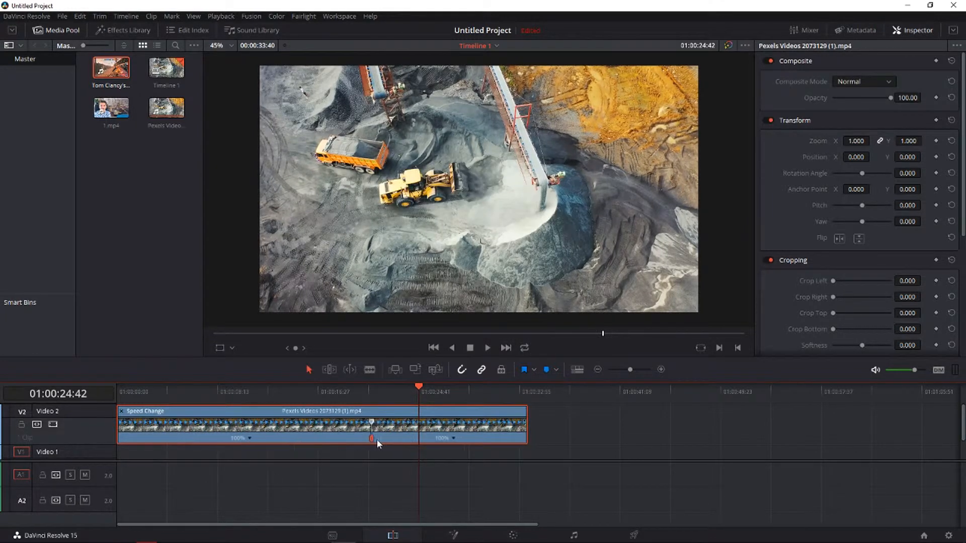
{"action": "left_click_drag", "start_coordinate": [371, 439], "coordinate": [467, 439]}
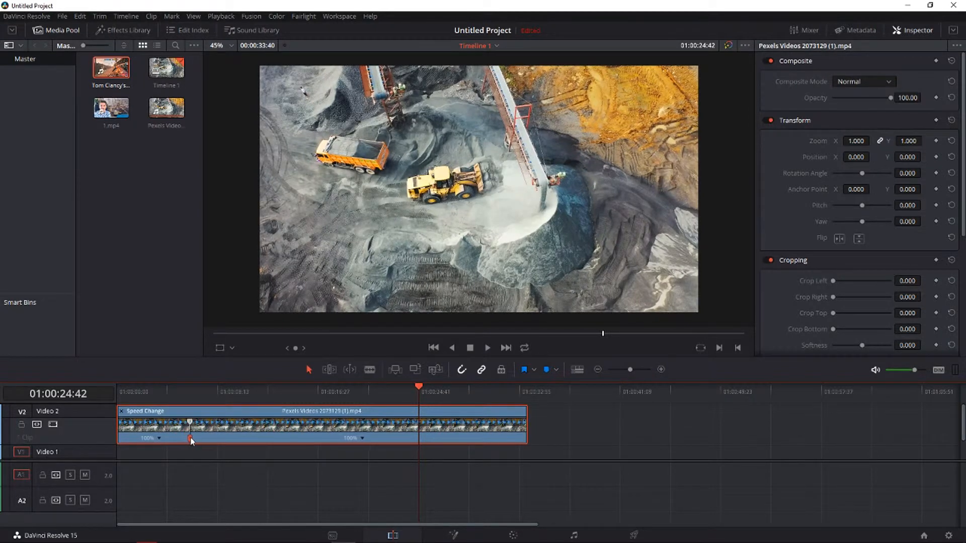
{"action": "left_click_drag", "start_coordinate": [190, 438], "coordinate": [209, 438]}
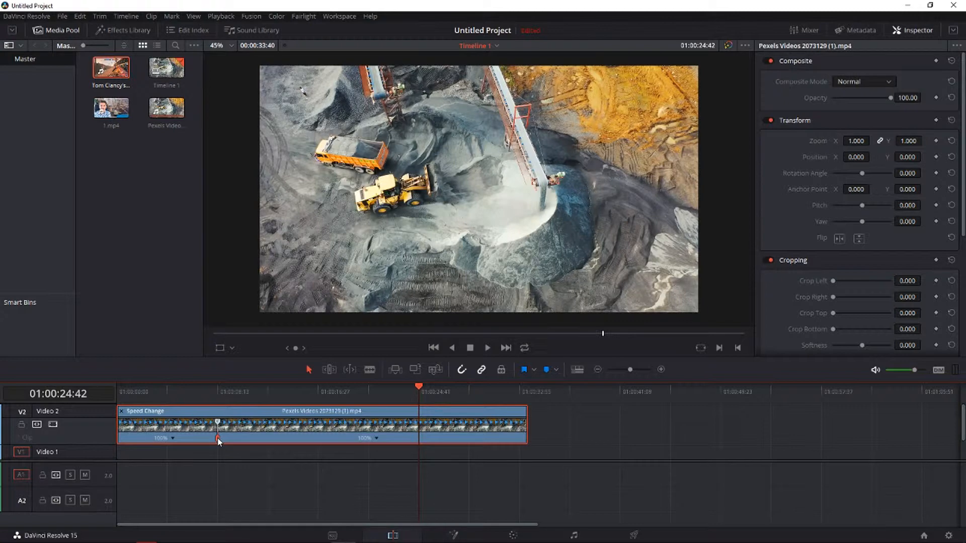
Set the first section to 50% and add a second speed point further along
{"action": "right_click", "coordinate": [218, 423]}
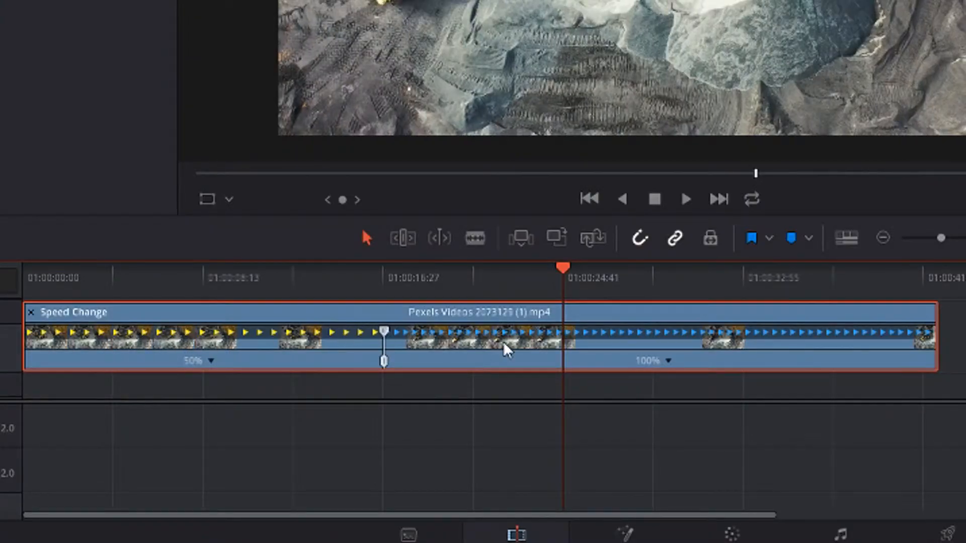
{"action": "right_click", "coordinate": [508, 350]}
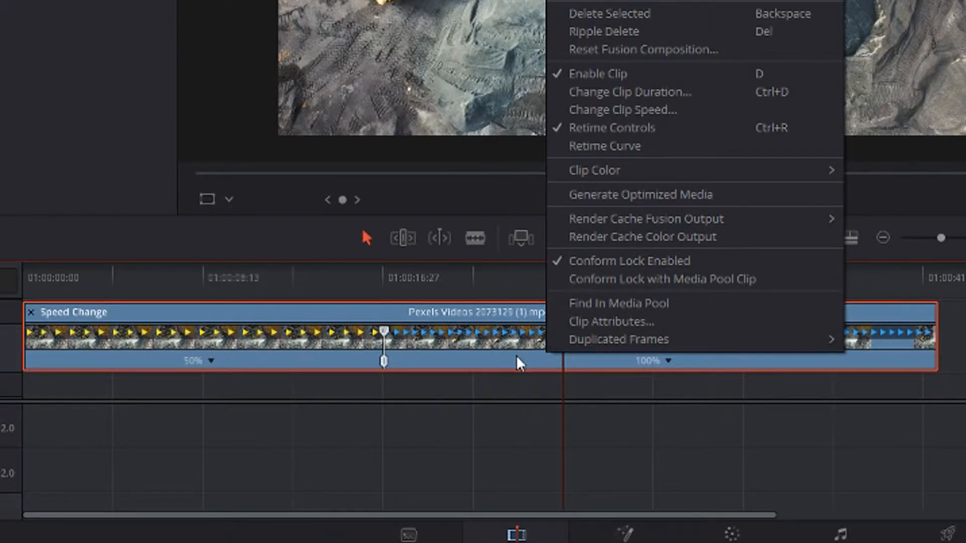
{"action": "right_click", "coordinate": [650, 379]}
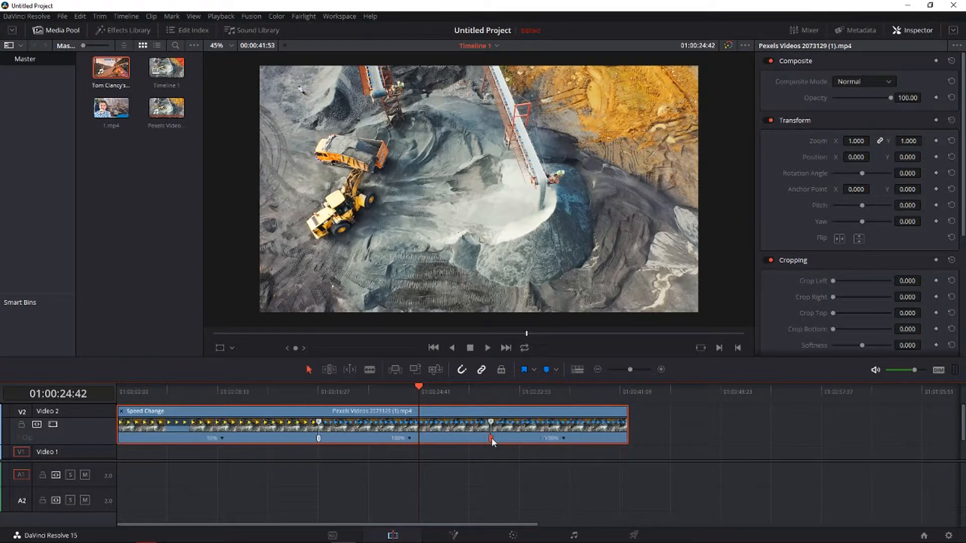
Move the second speed point earlier and set the sections to 50%, 200%, 50%
{"action": "left_click_drag", "start_coordinate": [491, 438], "coordinate": [508, 438]}
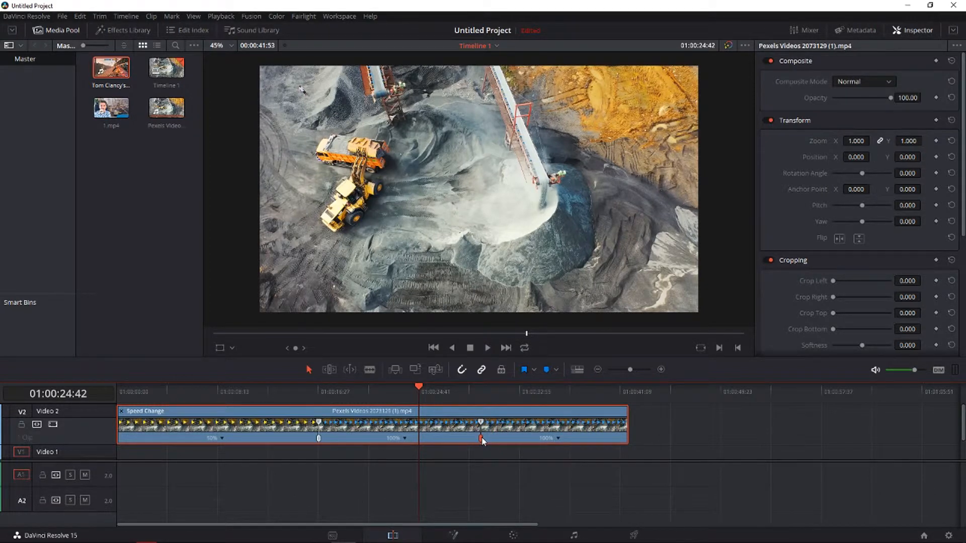
{"action": "left_click_drag", "start_coordinate": [482, 438], "coordinate": [444, 439]}
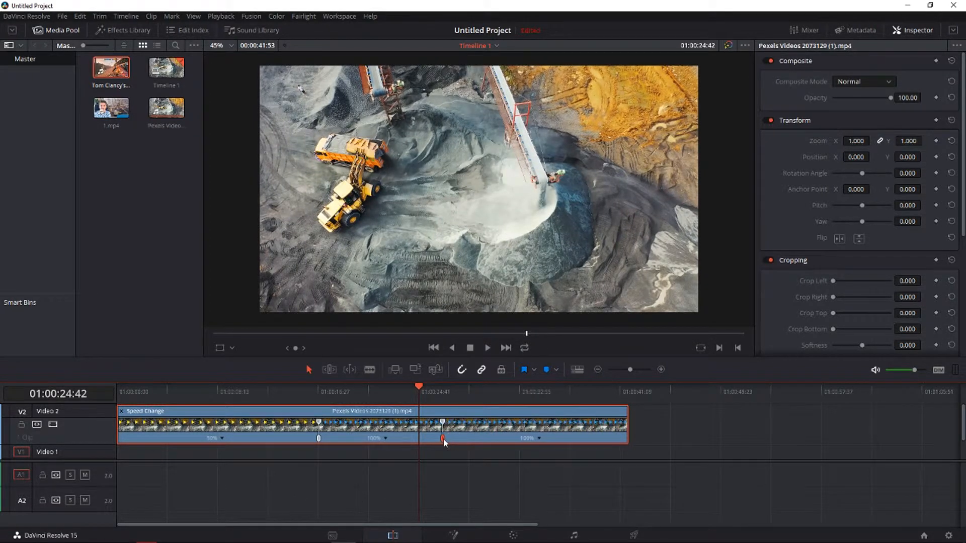
{"action": "left_click_drag", "start_coordinate": [444, 438], "coordinate": [432, 439]}
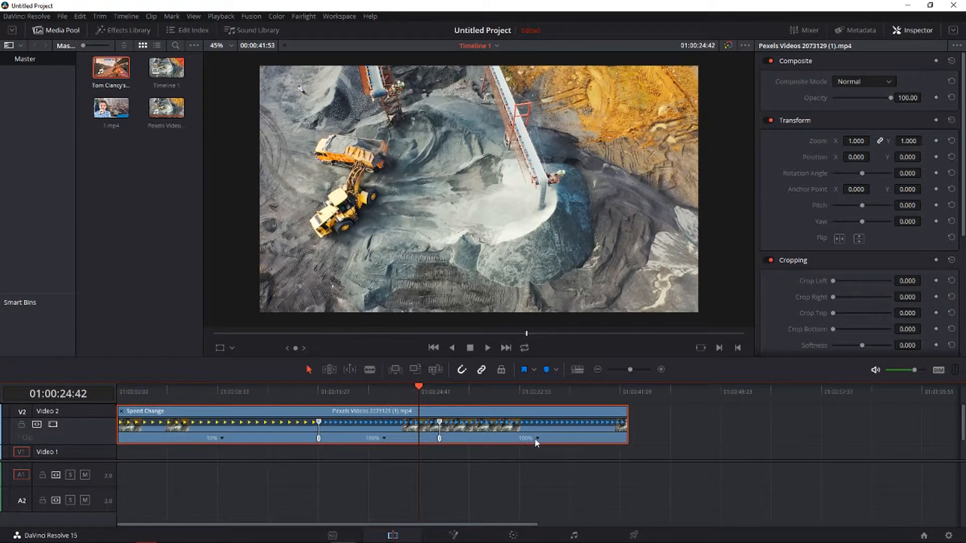
{"action": "right_click", "coordinate": [537, 441]}
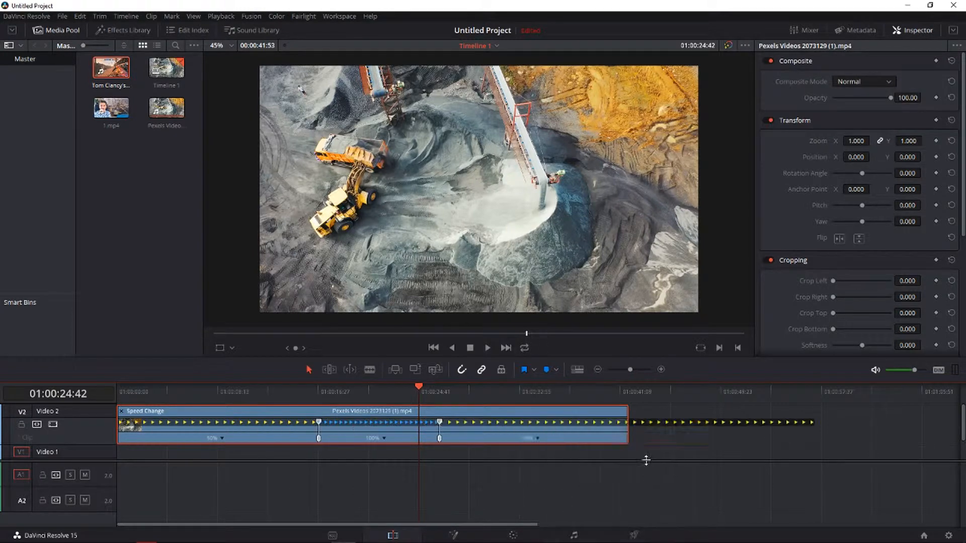
{"action": "right_click", "coordinate": [419, 425]}
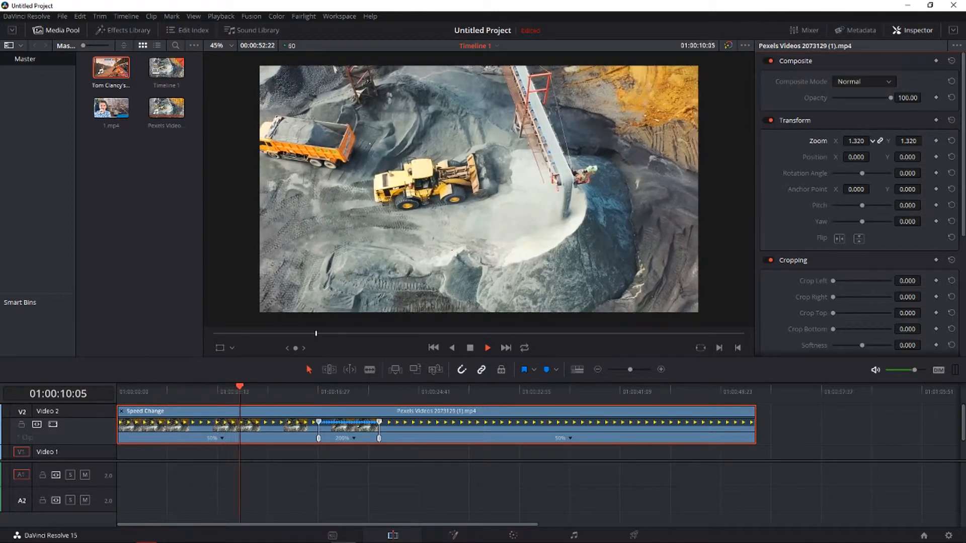
Set Zoom to 1.780 and Position X to 585.000 so the truck and loader fill the frame
{"action": "left_click", "coordinate": [487, 347]}
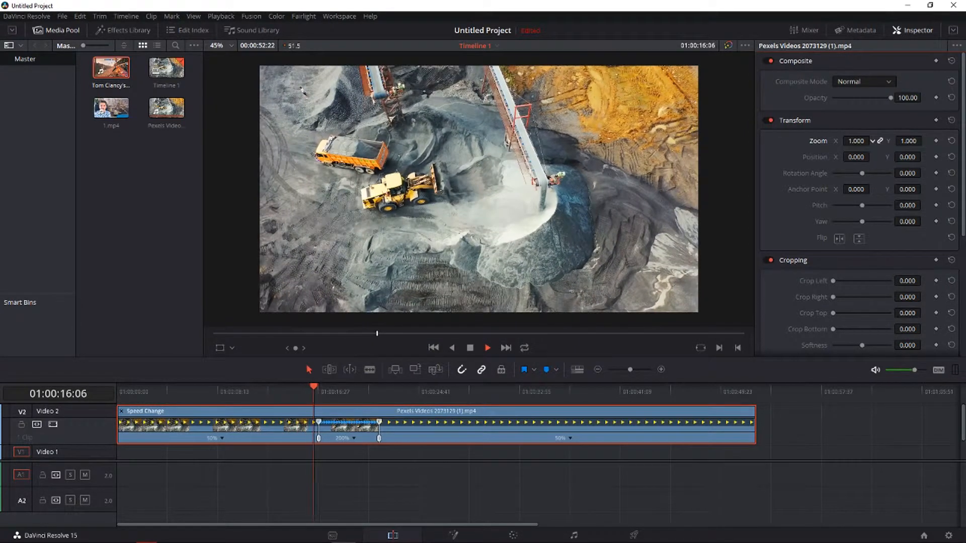
{"action": "left_click", "coordinate": [338, 388]}
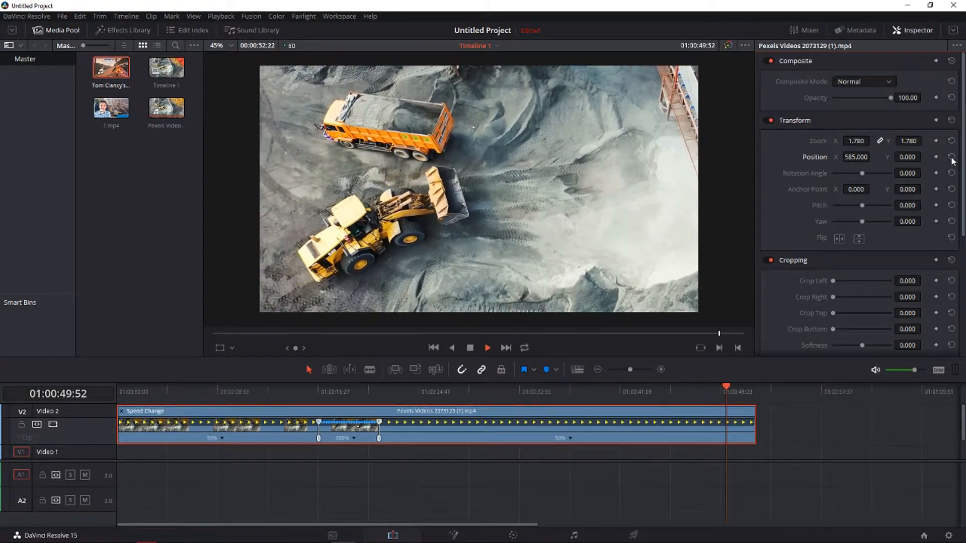
{"action": "left_click", "coordinate": [952, 141]}
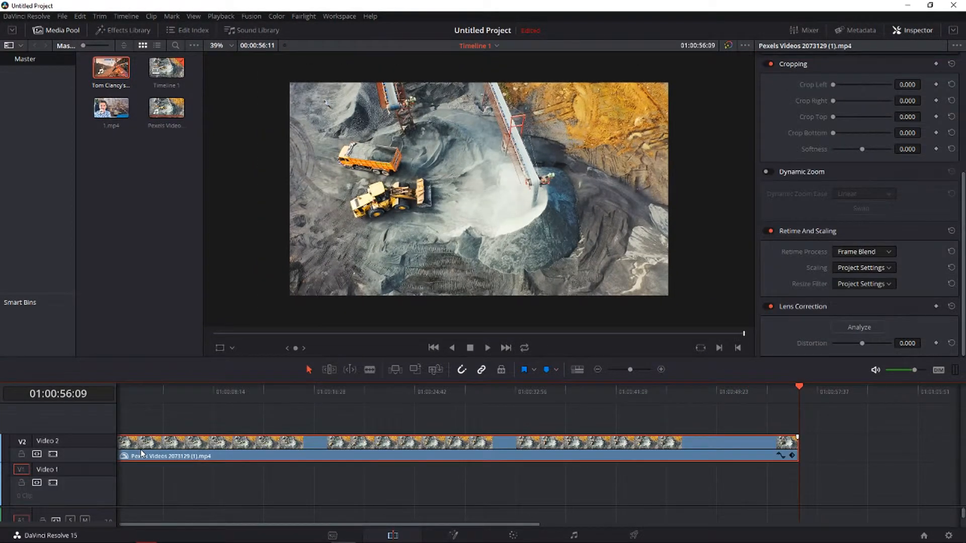
Show the Retime Curve editor beneath the quarry clip and its curve selector list
{"action": "right_click", "coordinate": [142, 453]}
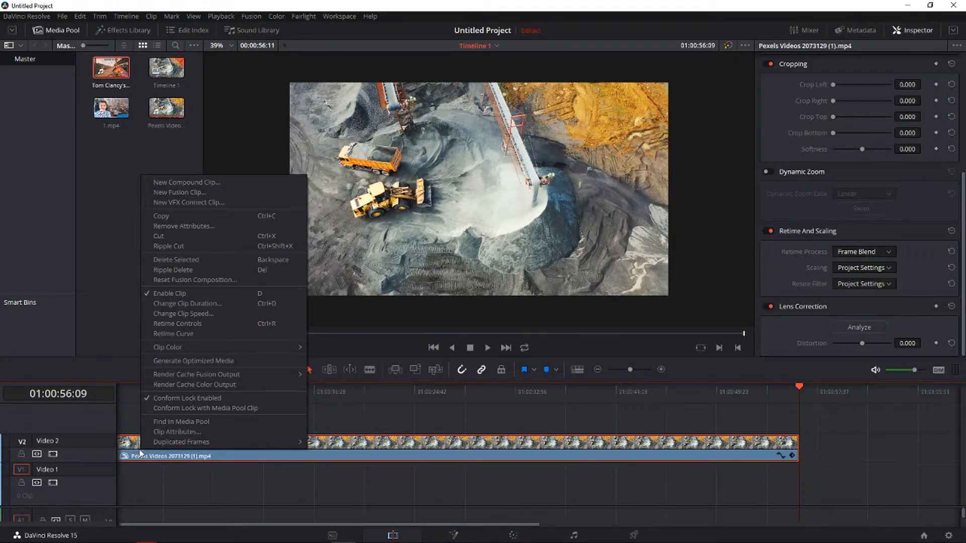
{"action": "mouse_move", "coordinate": [122, 390]}
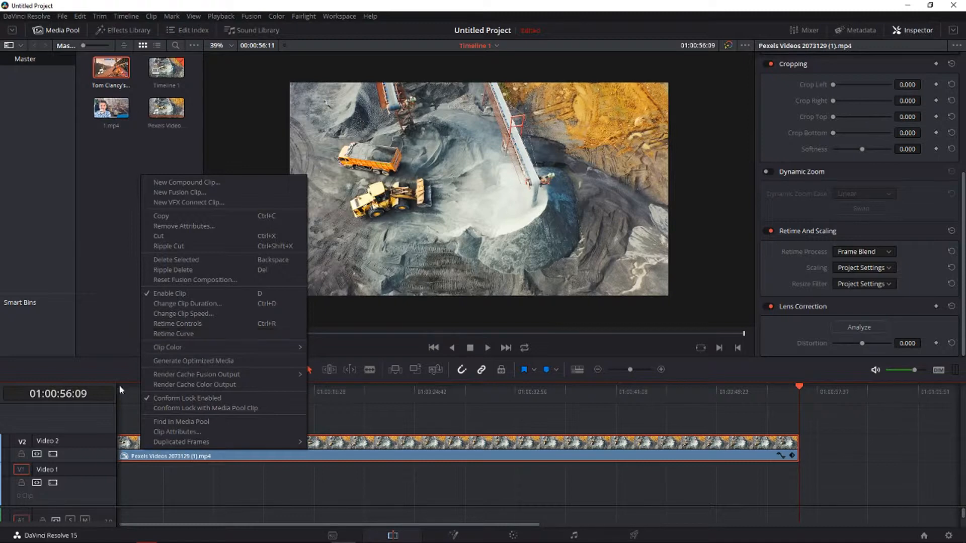
{"action": "mouse_move", "coordinate": [216, 327]}
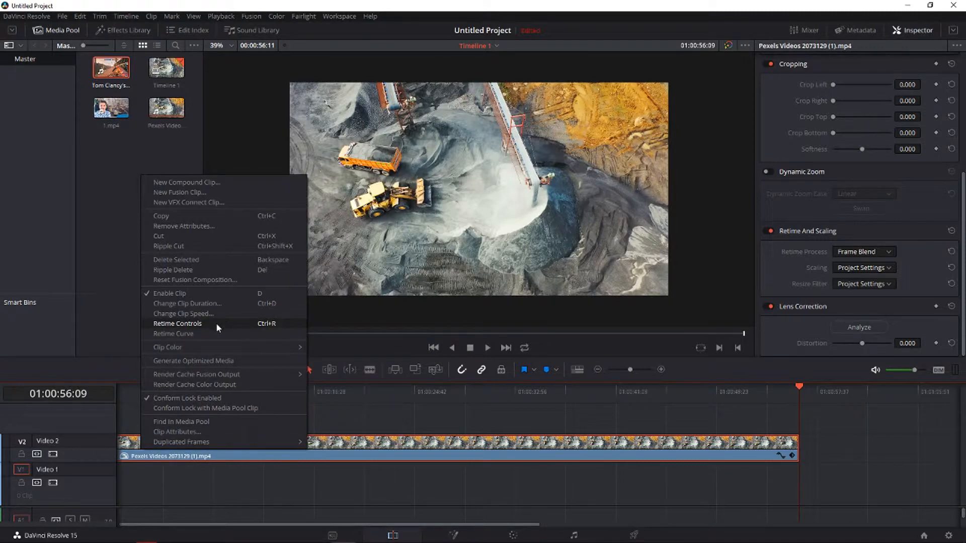
{"action": "mouse_move", "coordinate": [173, 333]}
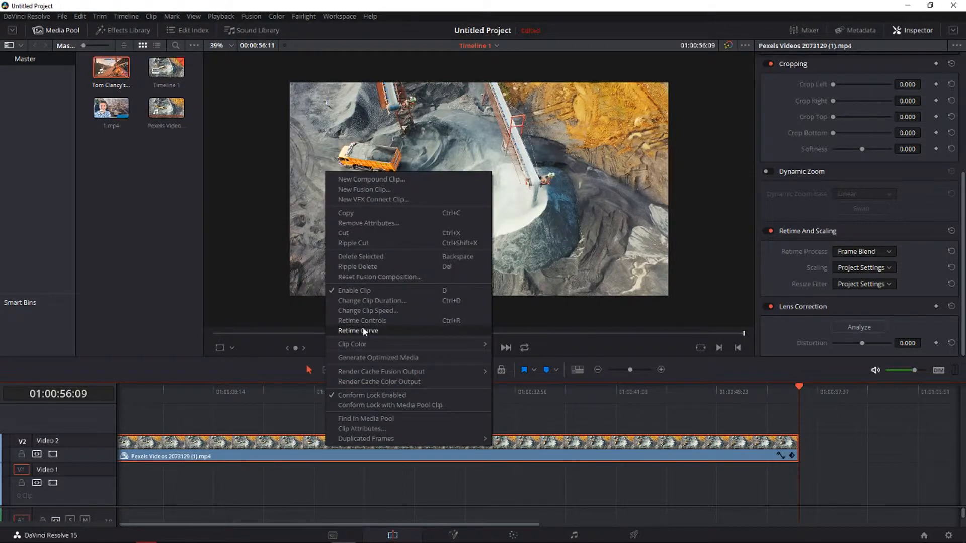
{"action": "mouse_move", "coordinate": [372, 338]}
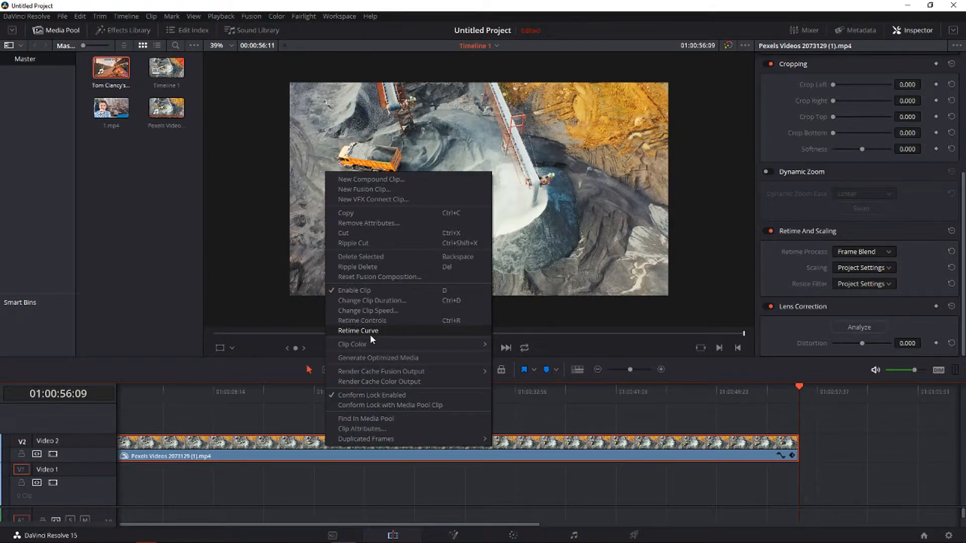
{"action": "left_click", "coordinate": [358, 331]}
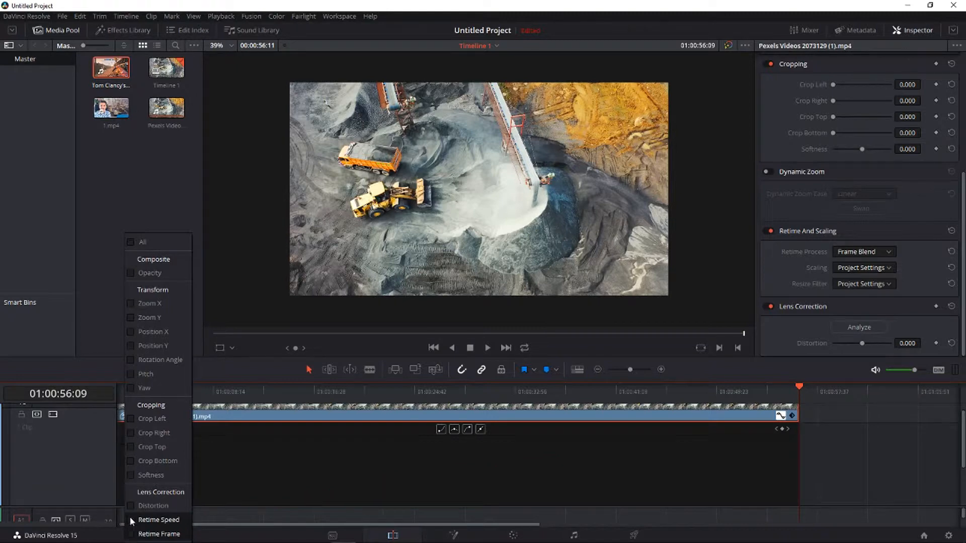
Show the Retime Frame curve, set Retime Process to Optical Flow, and replay from the clip start
{"action": "left_click", "coordinate": [159, 534]}
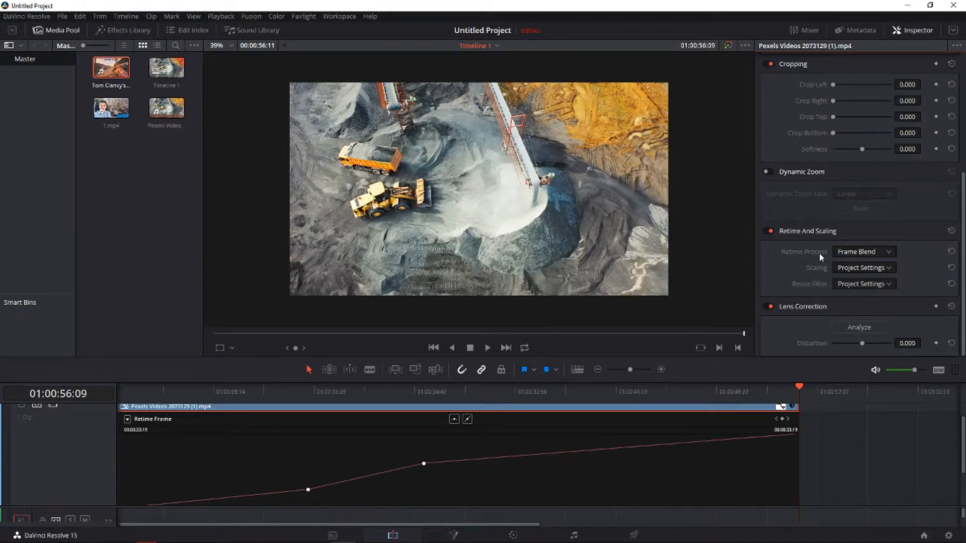
{"action": "left_click", "coordinate": [863, 251]}
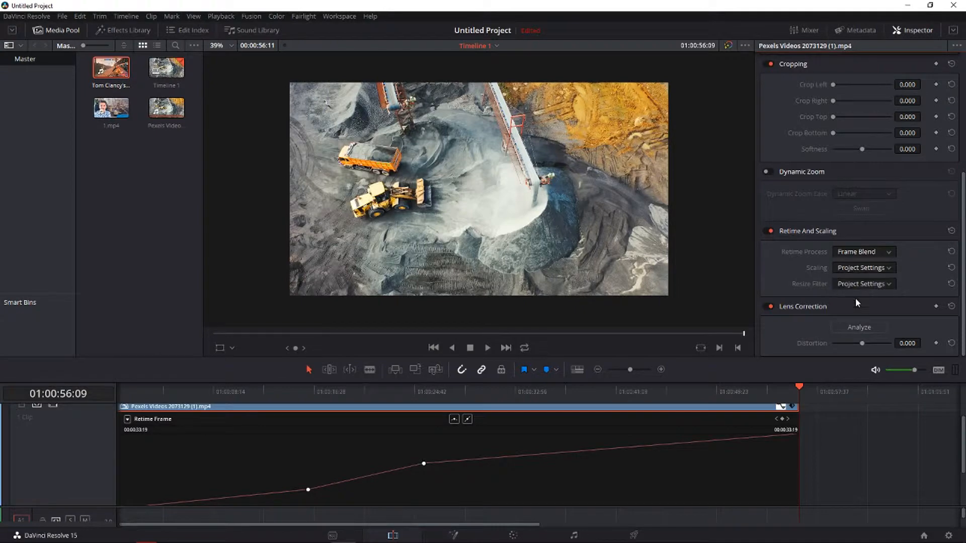
{"action": "left_click", "coordinate": [863, 251]}
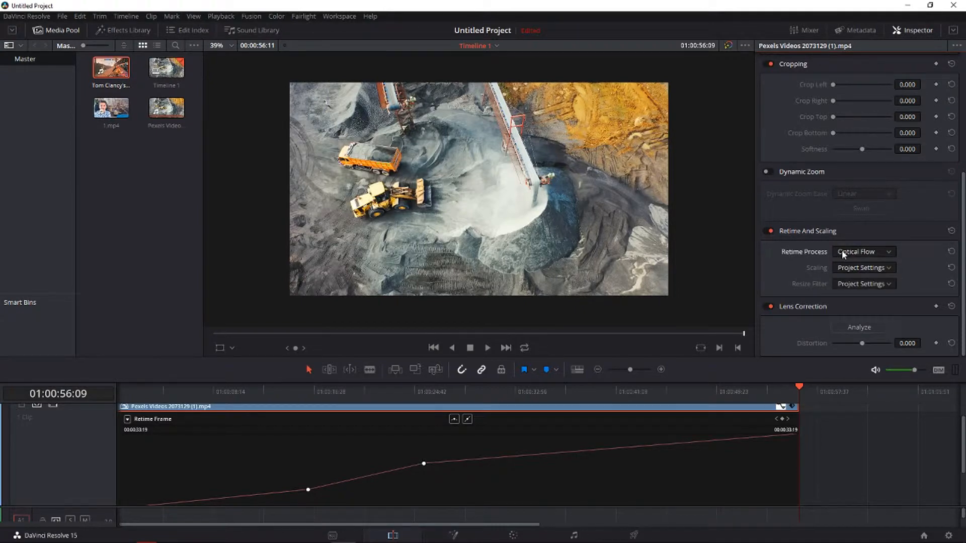
{"action": "left_click", "coordinate": [863, 252]}
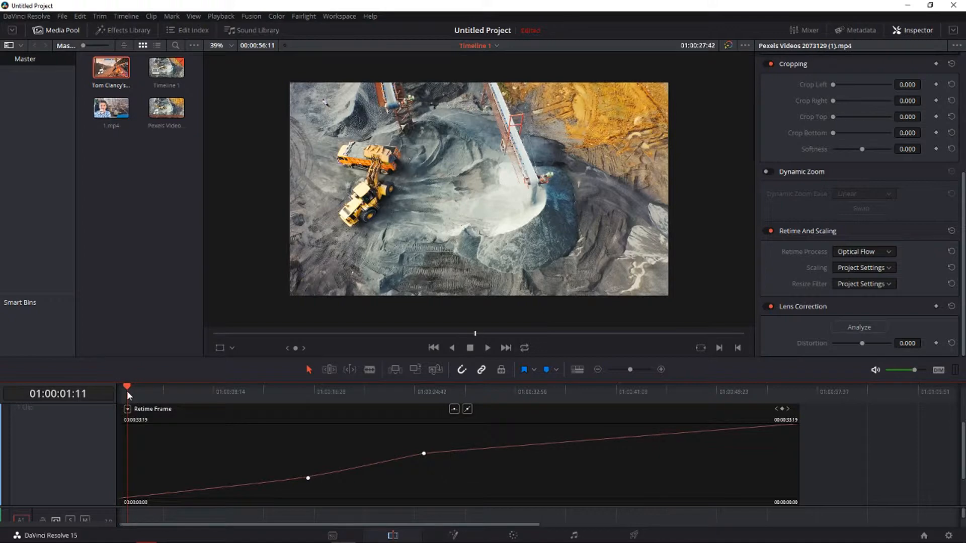
{"action": "left_click", "coordinate": [486, 348]}
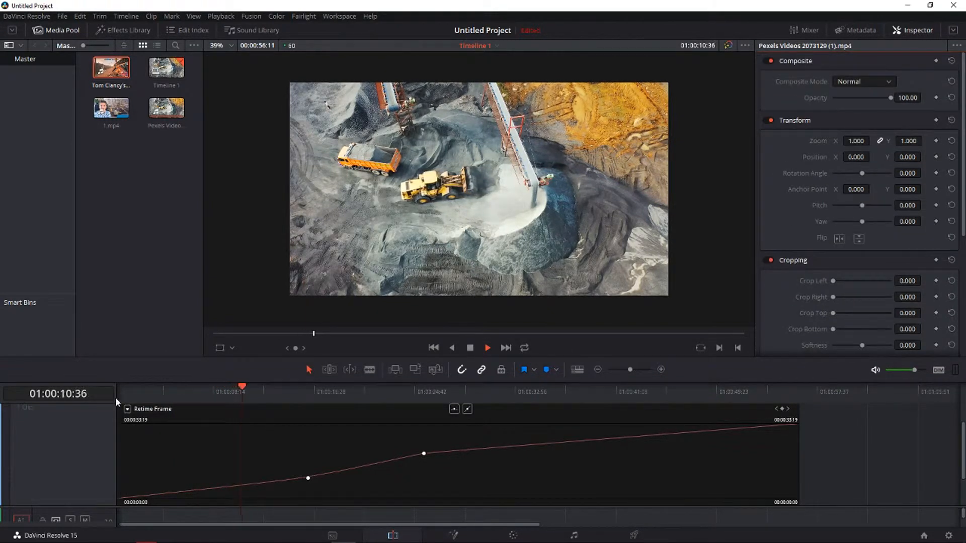
Close the curve editor and bring up the clip's context menu again
{"action": "left_click", "coordinate": [125, 387]}
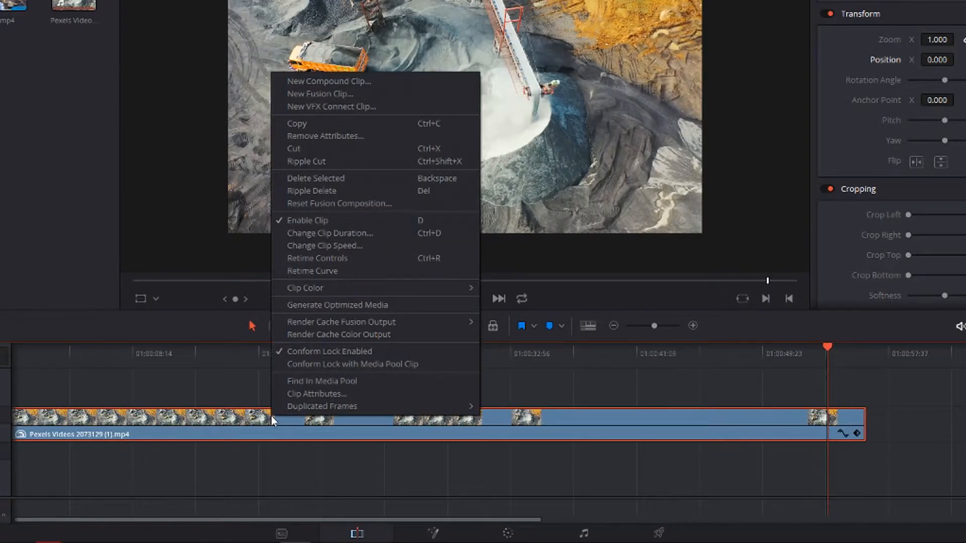
{"action": "mouse_move", "coordinate": [345, 259]}
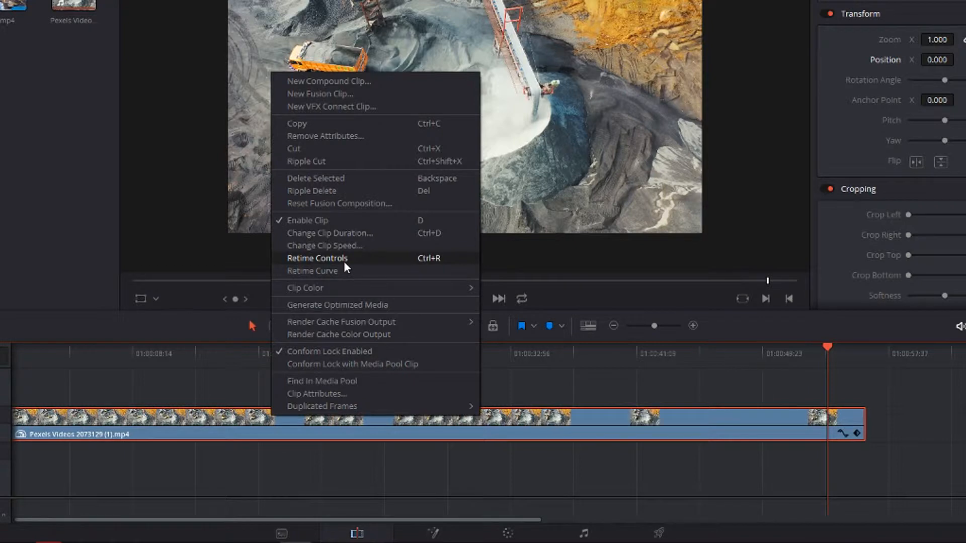
Show the Retime Controls again with sections at 59%, 116% and 43%
{"action": "left_click", "coordinate": [317, 258]}
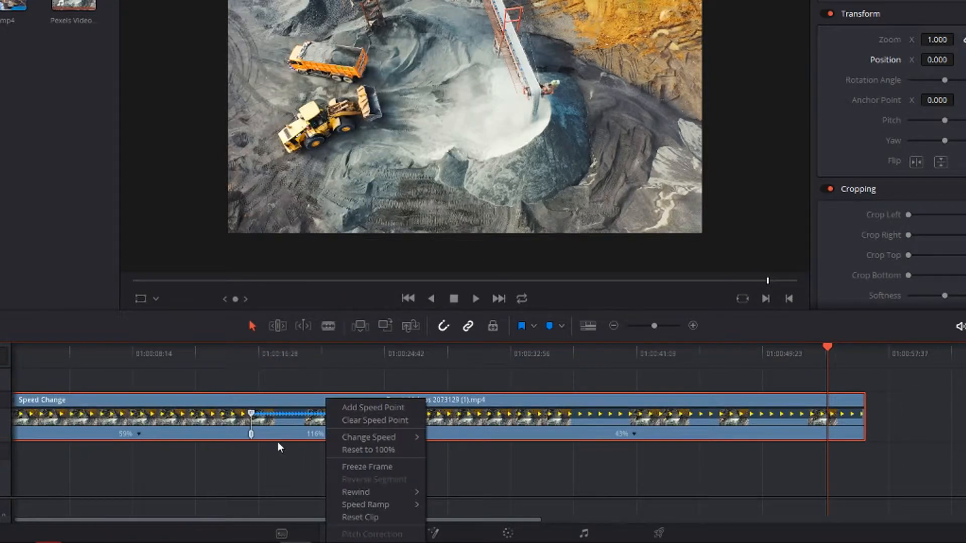
{"action": "left_click", "coordinate": [372, 408]}
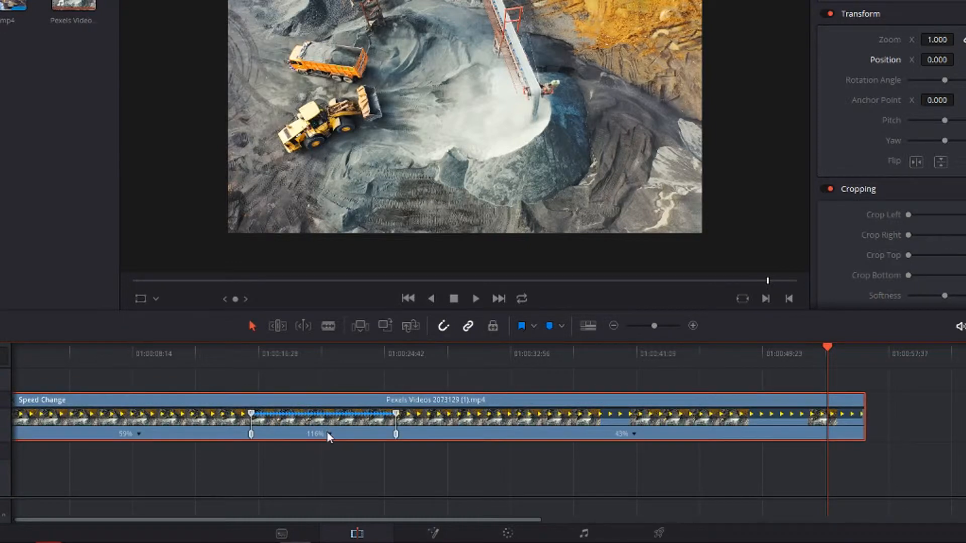
{"action": "mouse_move", "coordinate": [354, 473]}
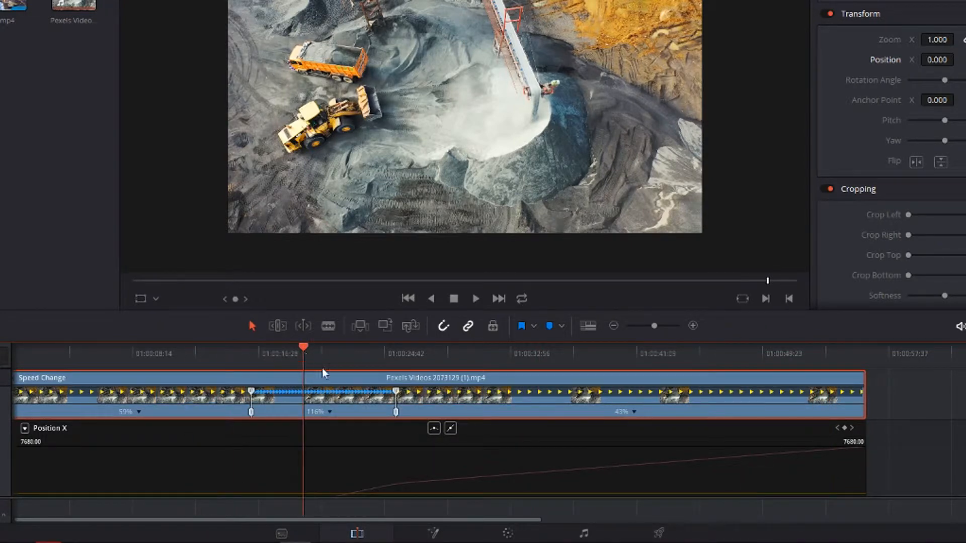
Insert a 0% freeze frame mid-clip and reset the neighbouring segments to 100% speed
{"action": "right_click", "coordinate": [325, 375]}
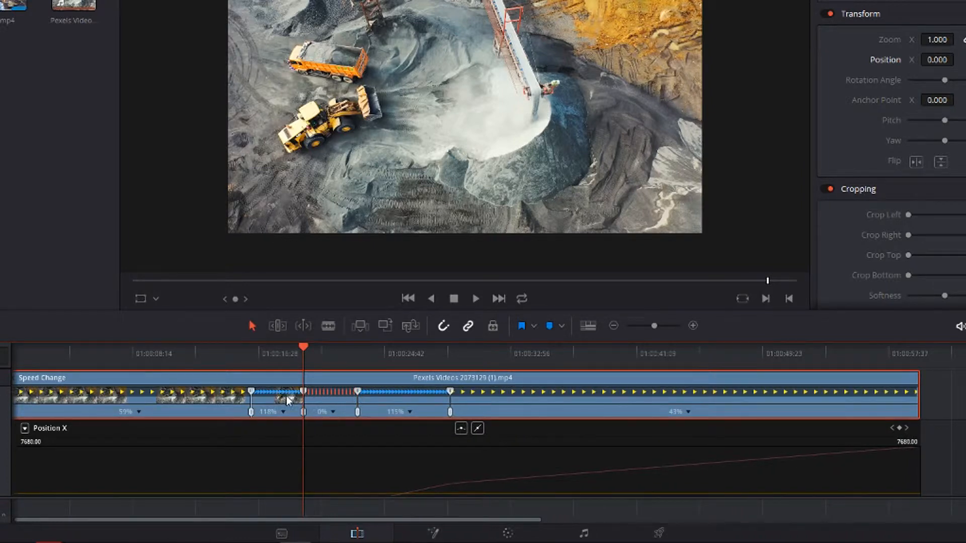
{"action": "right_click", "coordinate": [286, 401]}
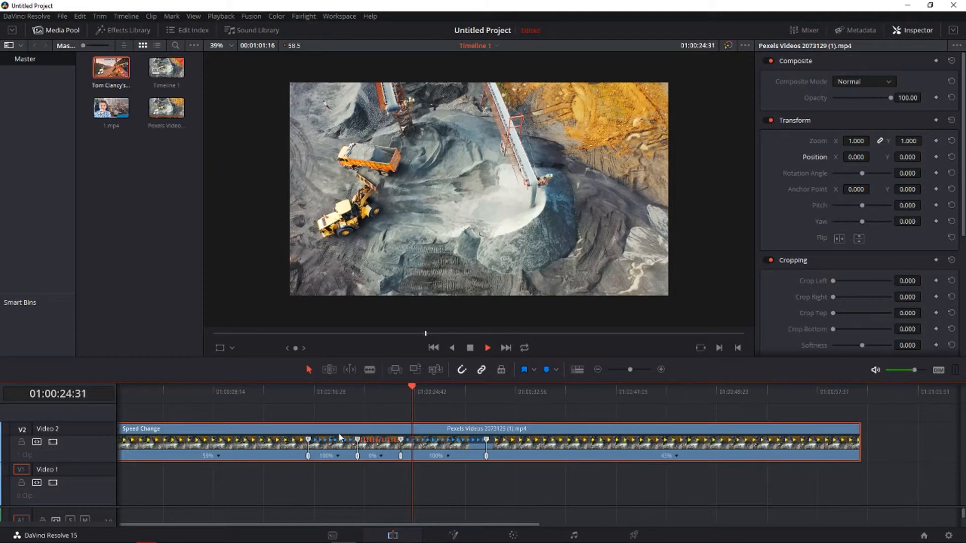
Keyframe Zoom 1.73 and Position X 704.000 to push in onto the trucks around the freeze
{"action": "left_click", "coordinate": [316, 389]}
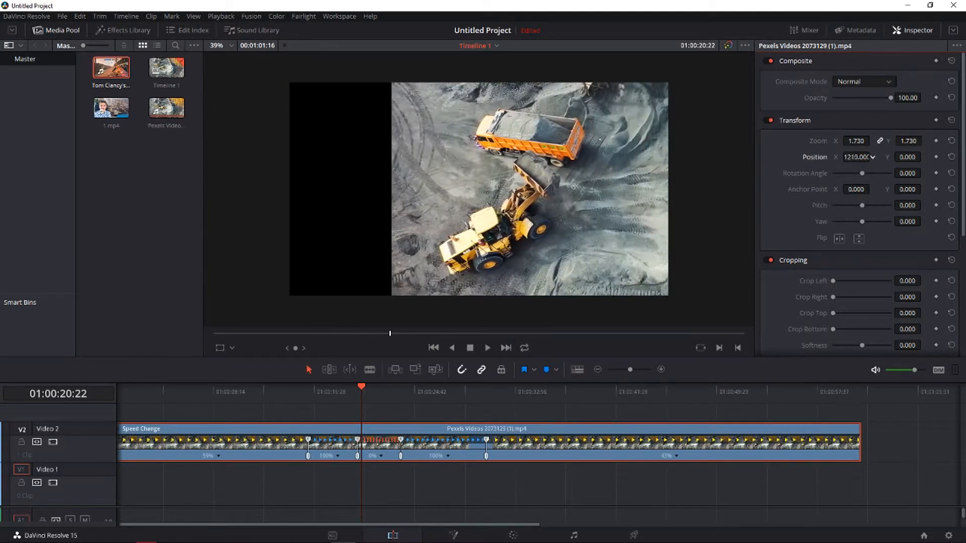
{"action": "type", "text": "704.000"}
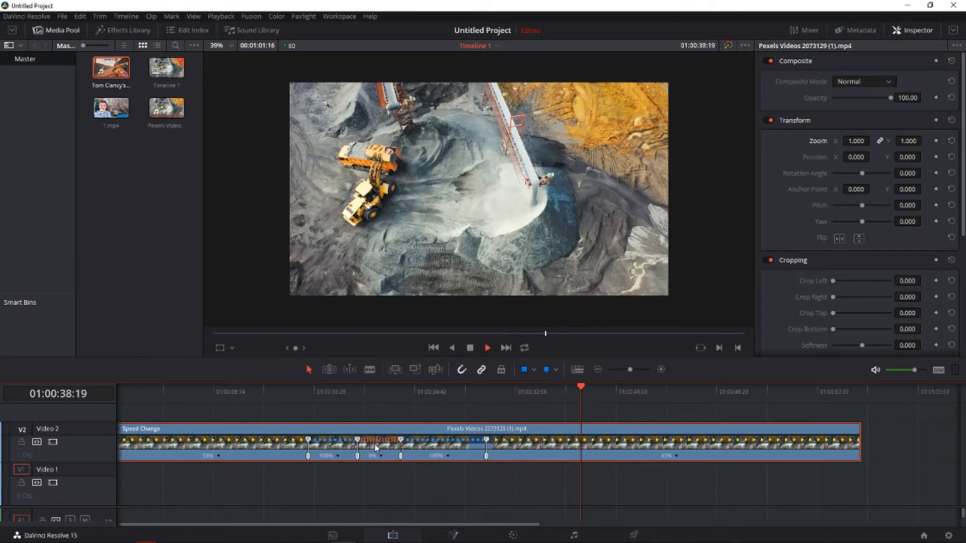
Apply a Speed Ramp Up from 0% so sections climb 10%, 30%, 50%, 70%, 90%
{"action": "right_click", "coordinate": [376, 442]}
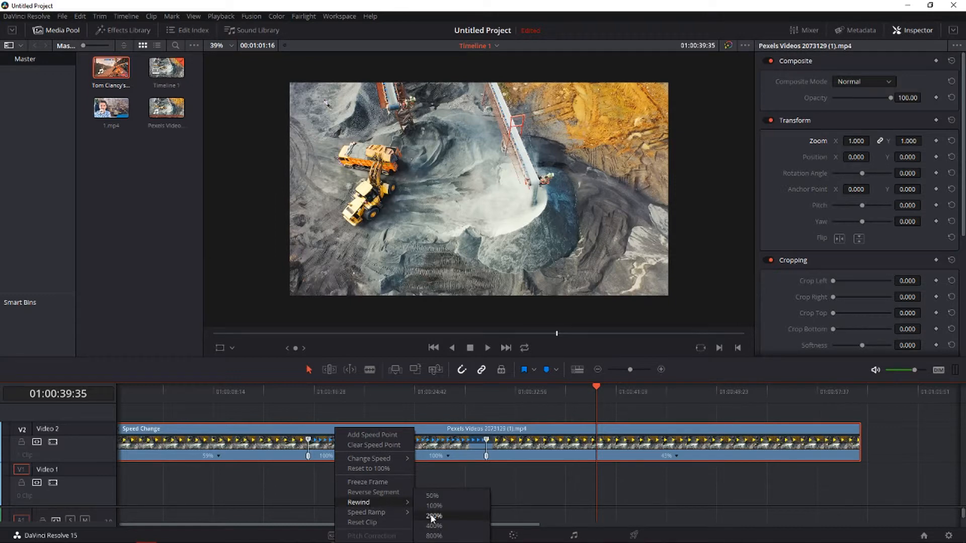
{"action": "mouse_move", "coordinate": [366, 512]}
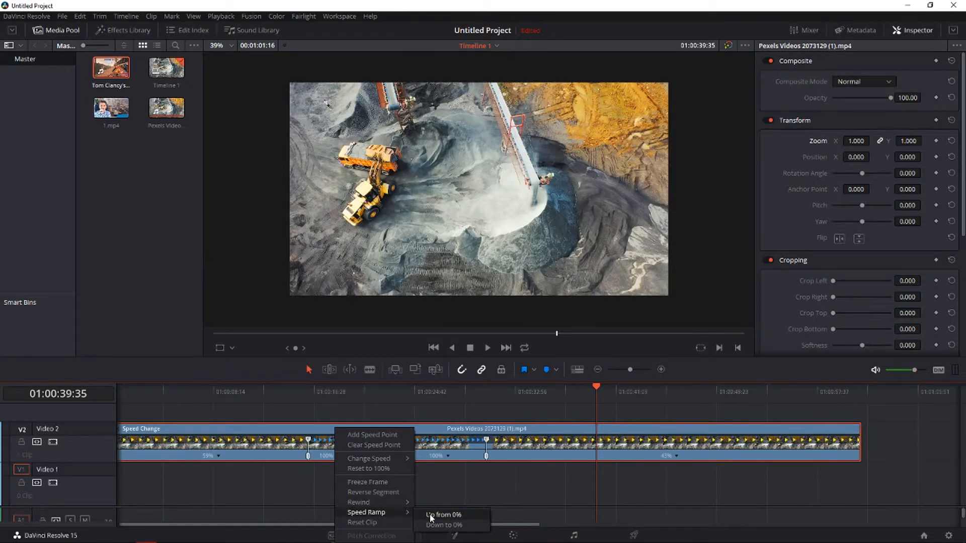
{"action": "left_click", "coordinate": [443, 515]}
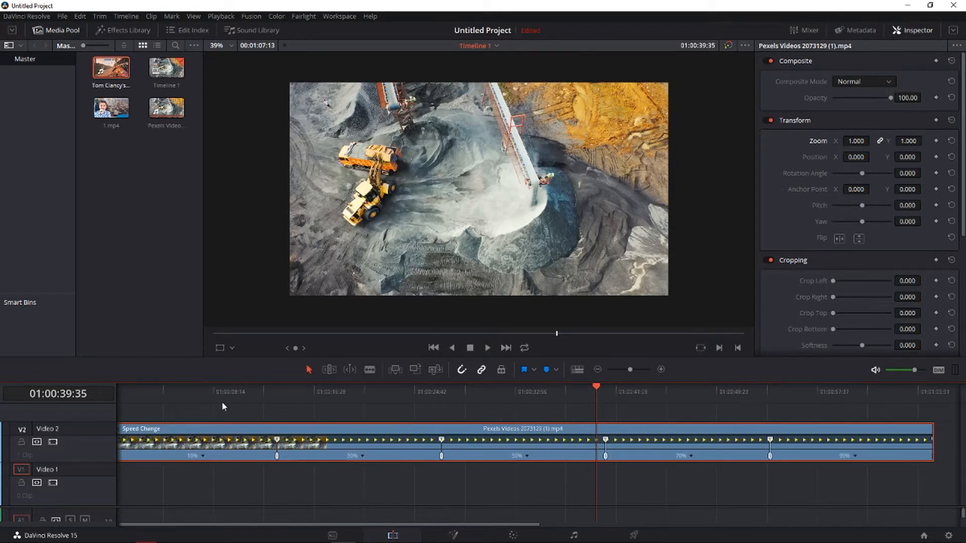
{"action": "left_click", "coordinate": [198, 388]}
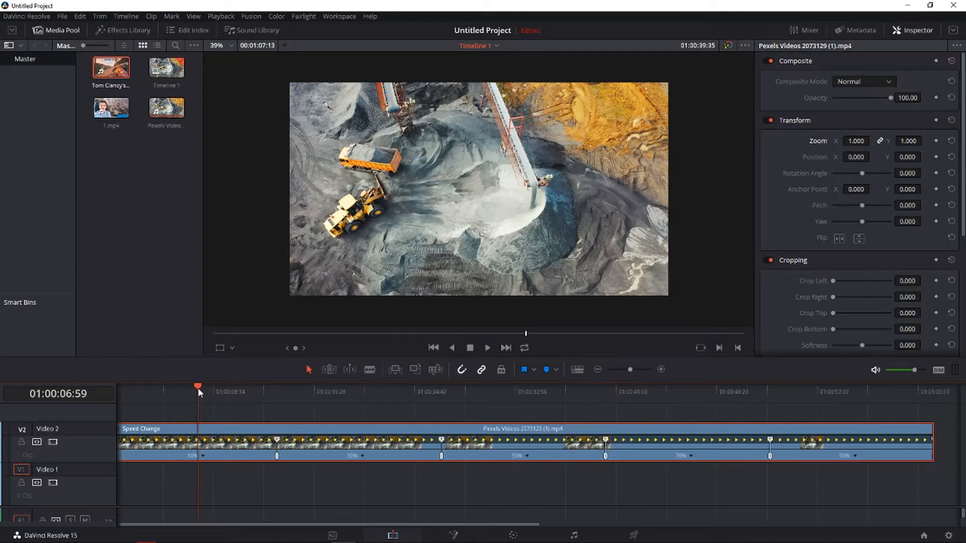
{"action": "left_click", "coordinate": [486, 347]}
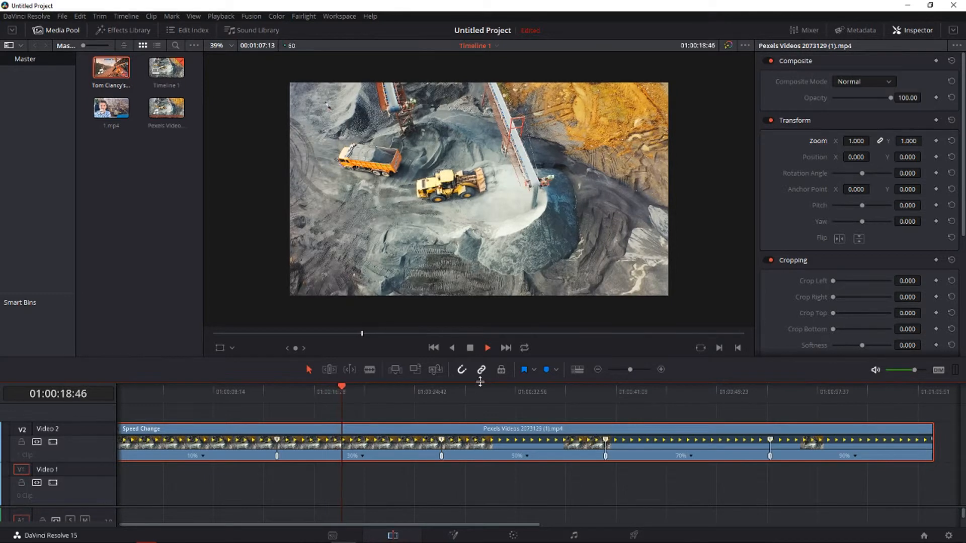
{"action": "left_click", "coordinate": [492, 389]}
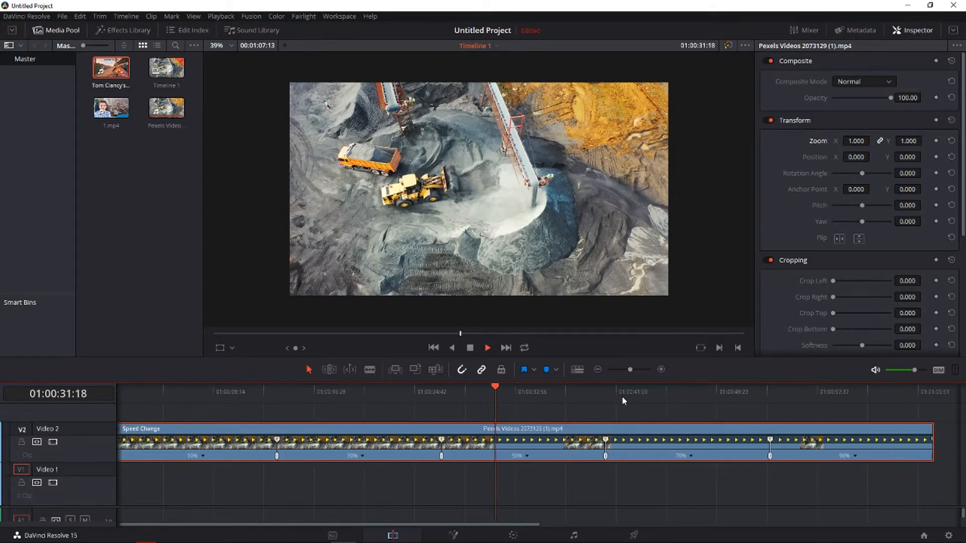
{"action": "left_click", "coordinate": [637, 391]}
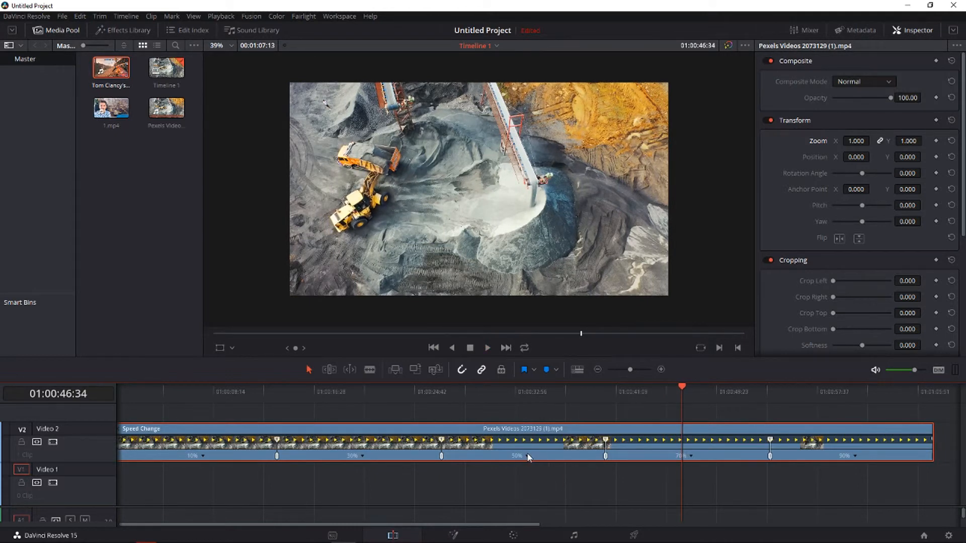
{"action": "mouse_move", "coordinate": [529, 459]}
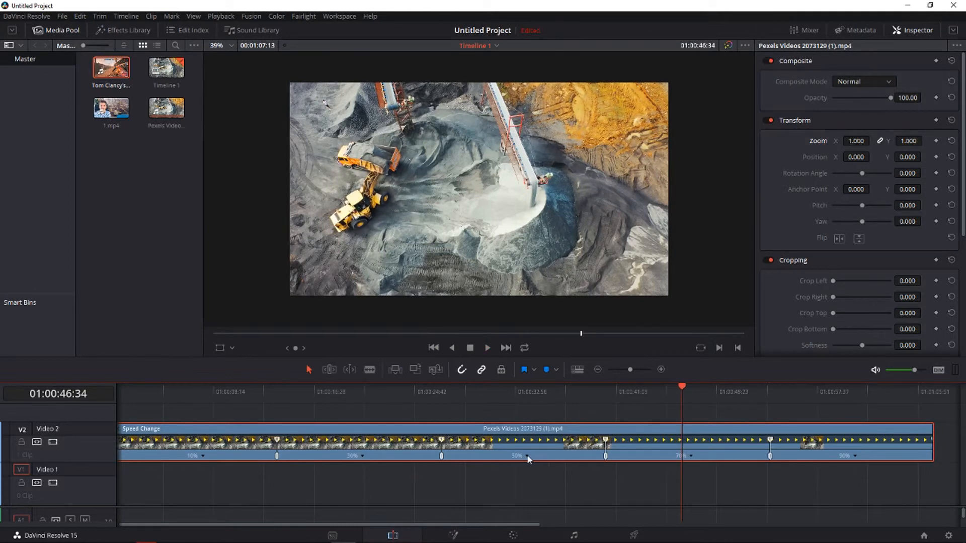
Reset the quarry clip to a single 100% section, removing all ramps and speed points
{"action": "right_click", "coordinate": [527, 444]}
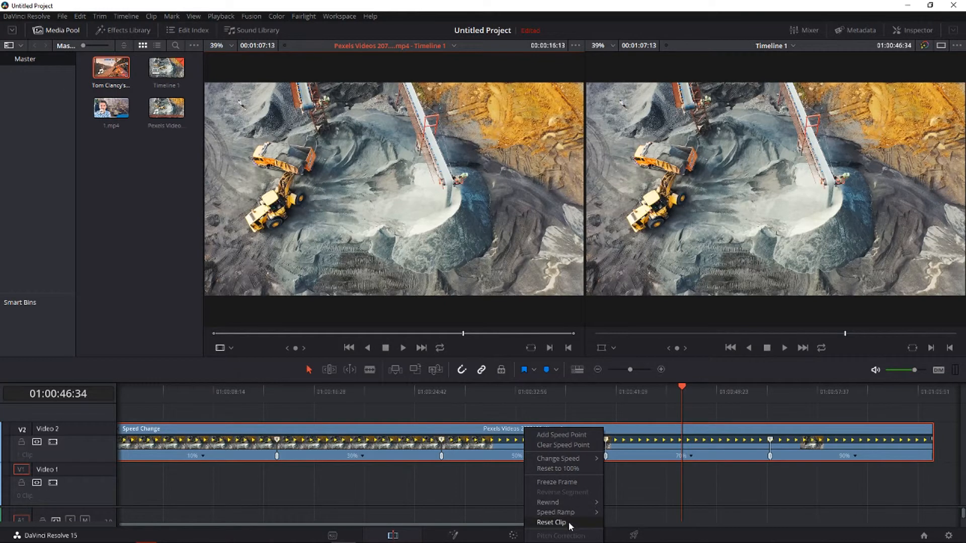
{"action": "left_click", "coordinate": [558, 459]}
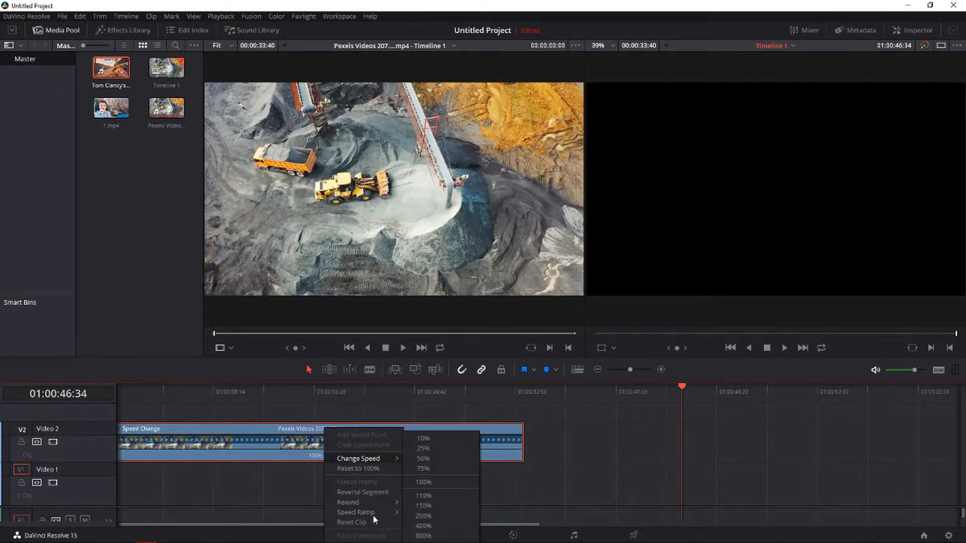
{"action": "mouse_move", "coordinate": [376, 512]}
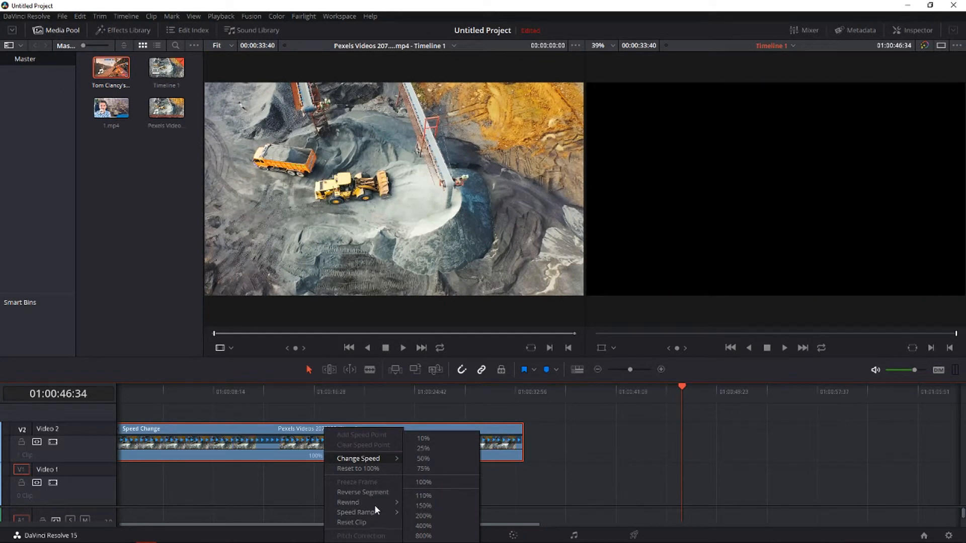
{"action": "mouse_move", "coordinate": [646, 389]}
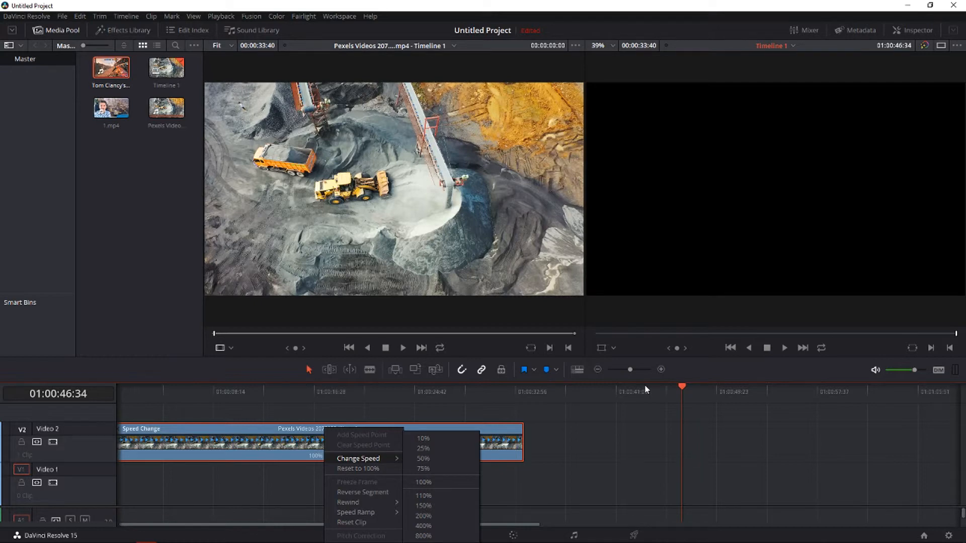